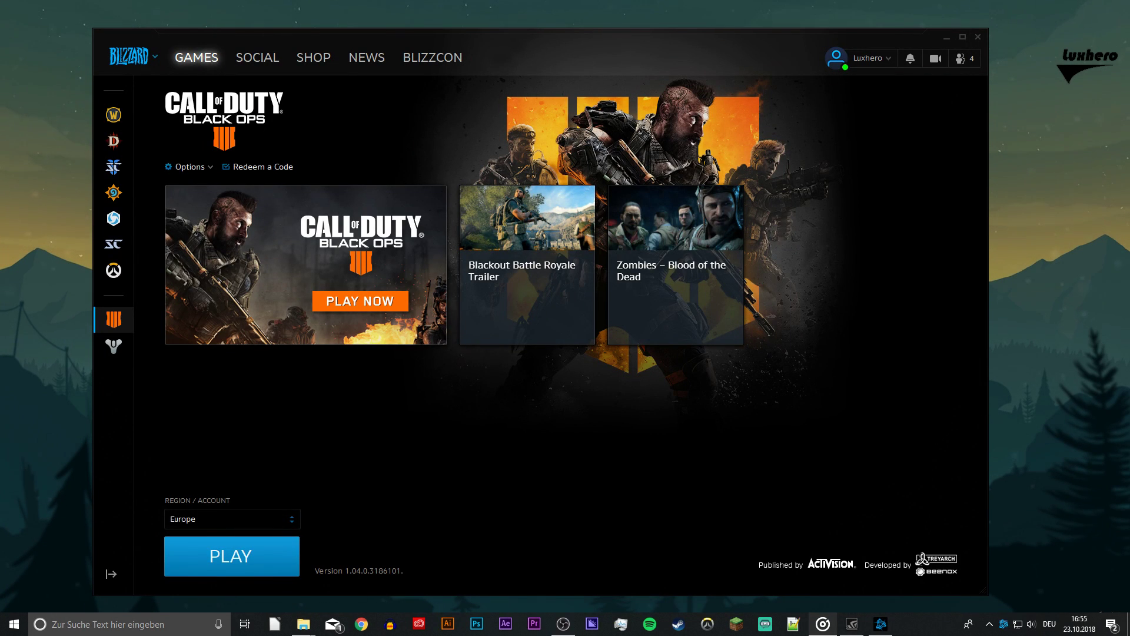
{"action": "mouse_move", "coordinate": [955, 354]}
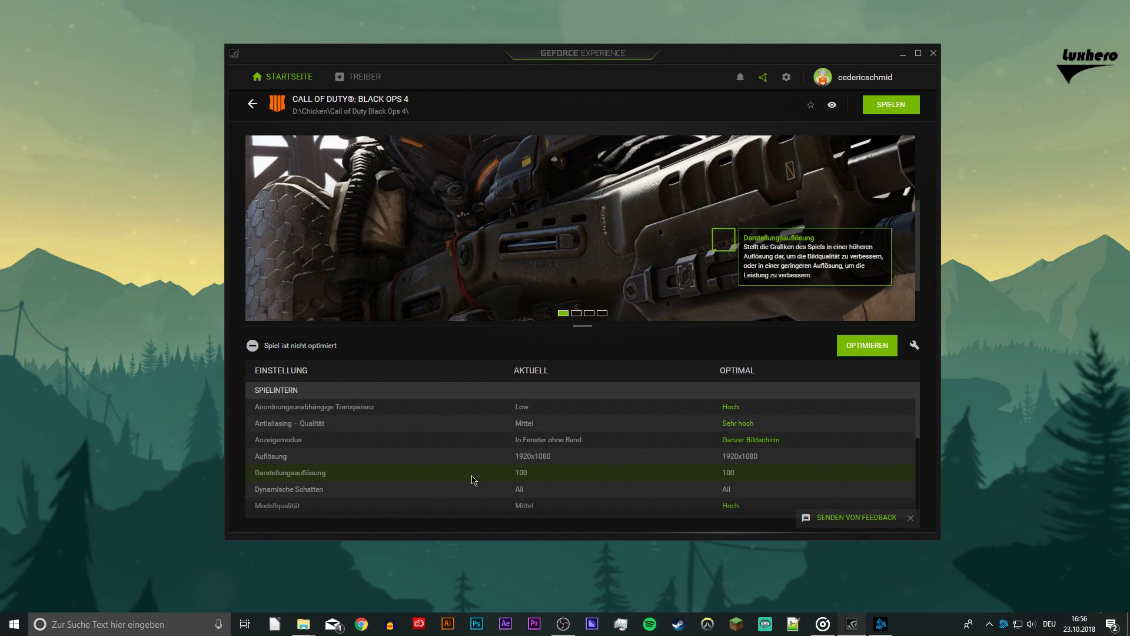
{"action": "mouse_move", "coordinate": [734, 478]}
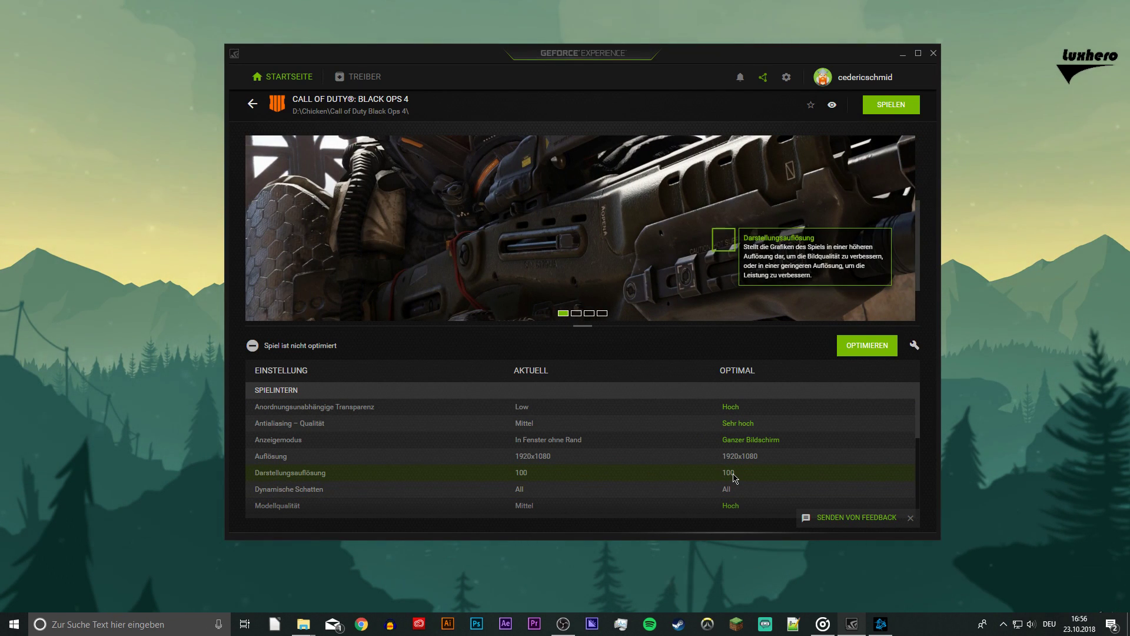
Scroll the Black Ops 4 settings table to confirm render resolution reads 100, matching optimal
{"action": "scroll", "scroll_direction": "down", "scroll_amount": 3}
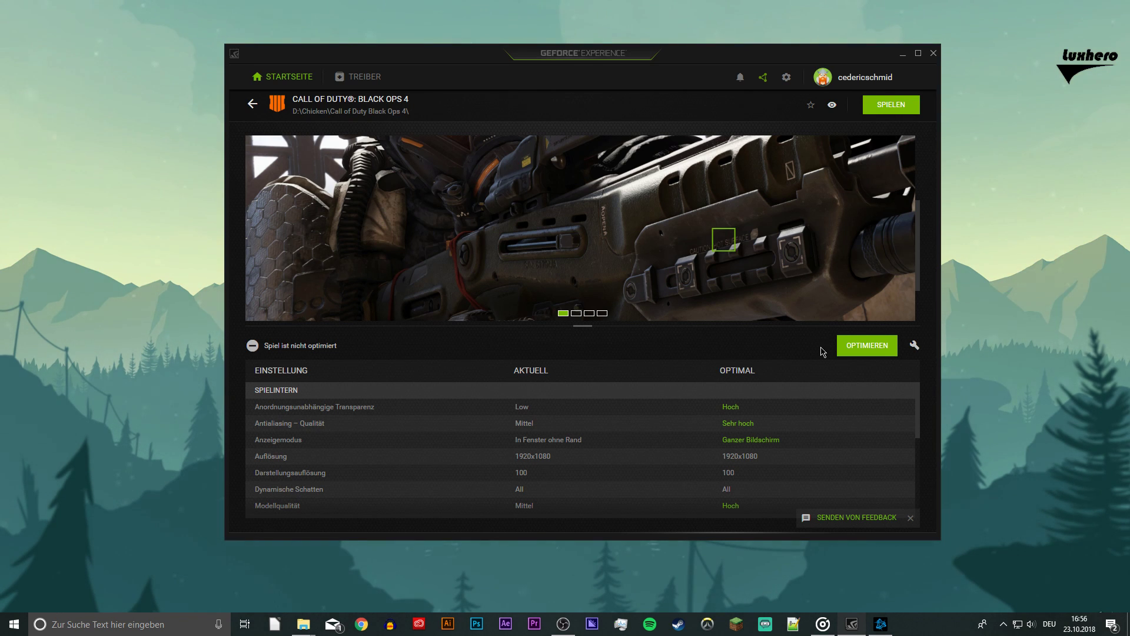
Enter Black Ops 4's custom optimization and shift the performance–quality slider
{"action": "left_click", "coordinate": [915, 346]}
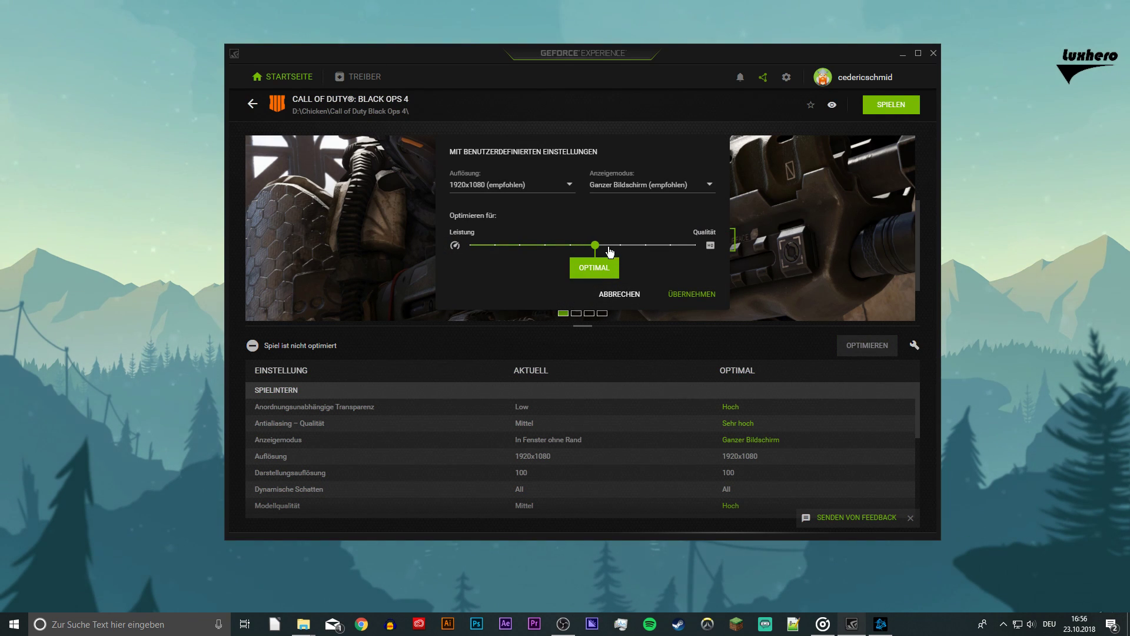
{"action": "left_click_drag", "start_coordinate": [593, 245], "coordinate": [471, 245]}
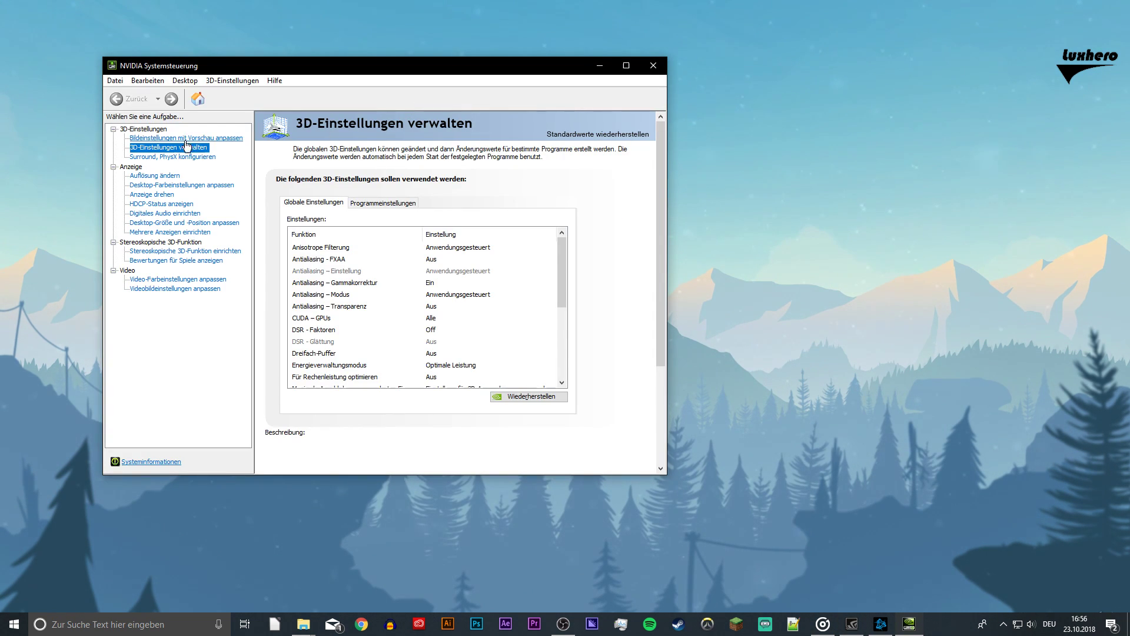
In Program Settings for Black Ops 4, set Maximum pre-rendered frames to 1
{"action": "left_click", "coordinate": [383, 203]}
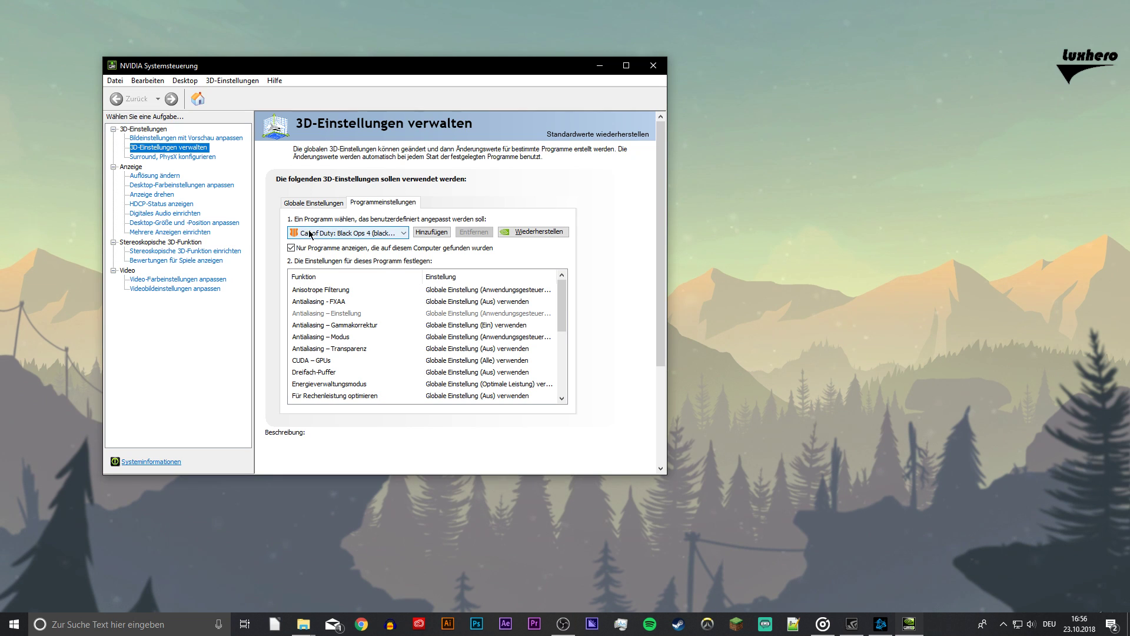
{"action": "scroll", "scroll_direction": "down", "scroll_amount": 3}
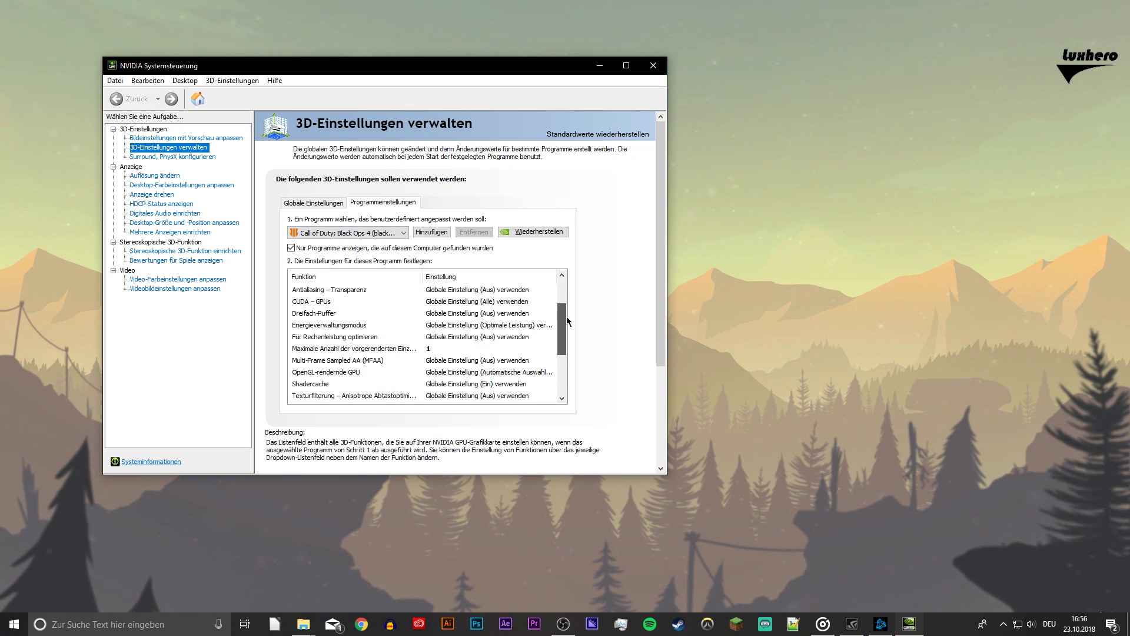
{"action": "left_click", "coordinate": [552, 349]}
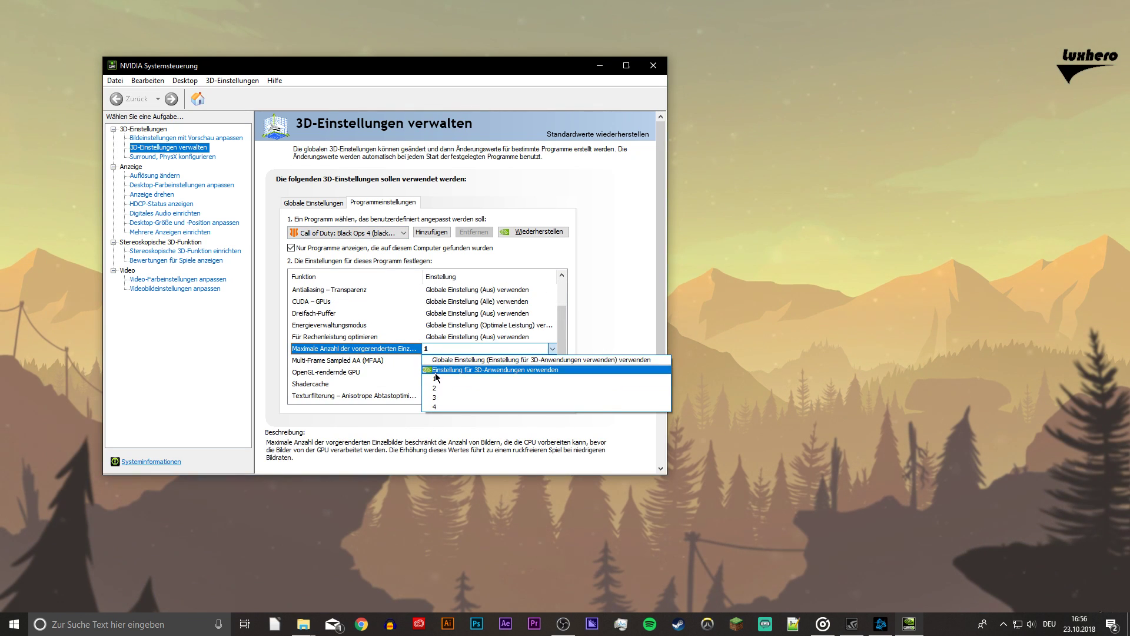
{"action": "left_click", "coordinate": [496, 369]}
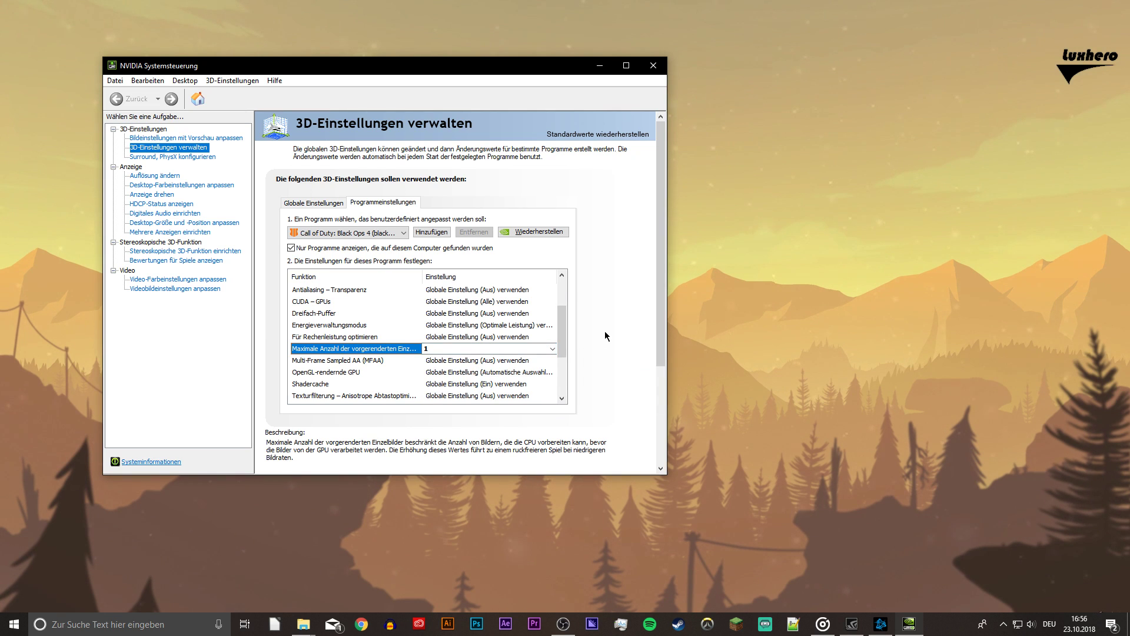
Close NVIDIA Control Panel and bring Battle.net back up from the taskbar
{"action": "left_click", "coordinate": [652, 66]}
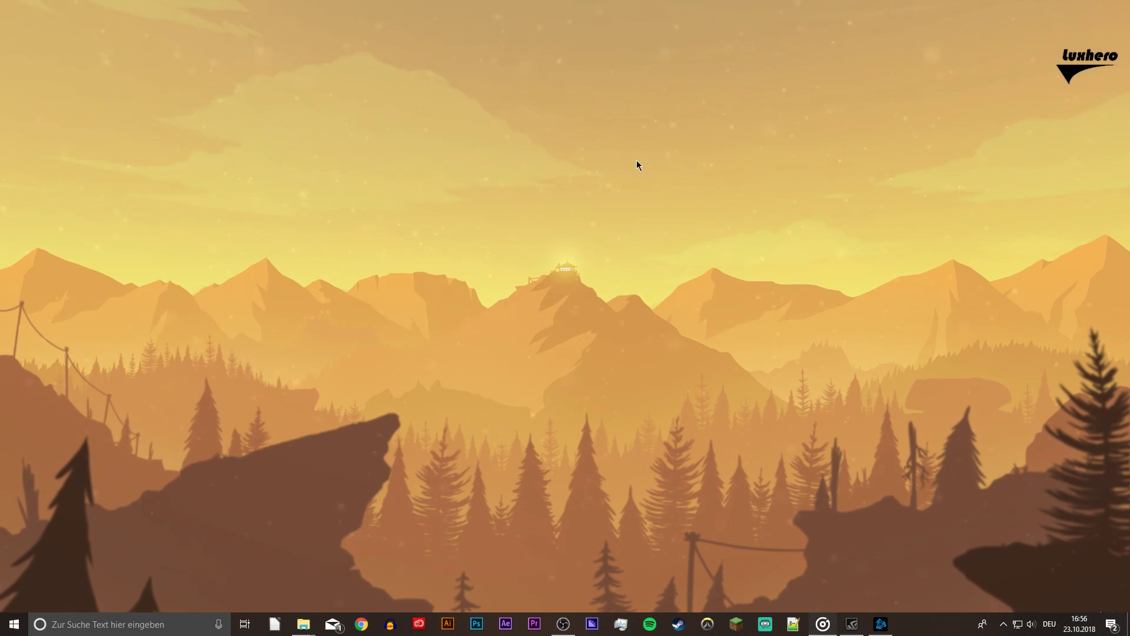
{"action": "left_click", "coordinate": [879, 624]}
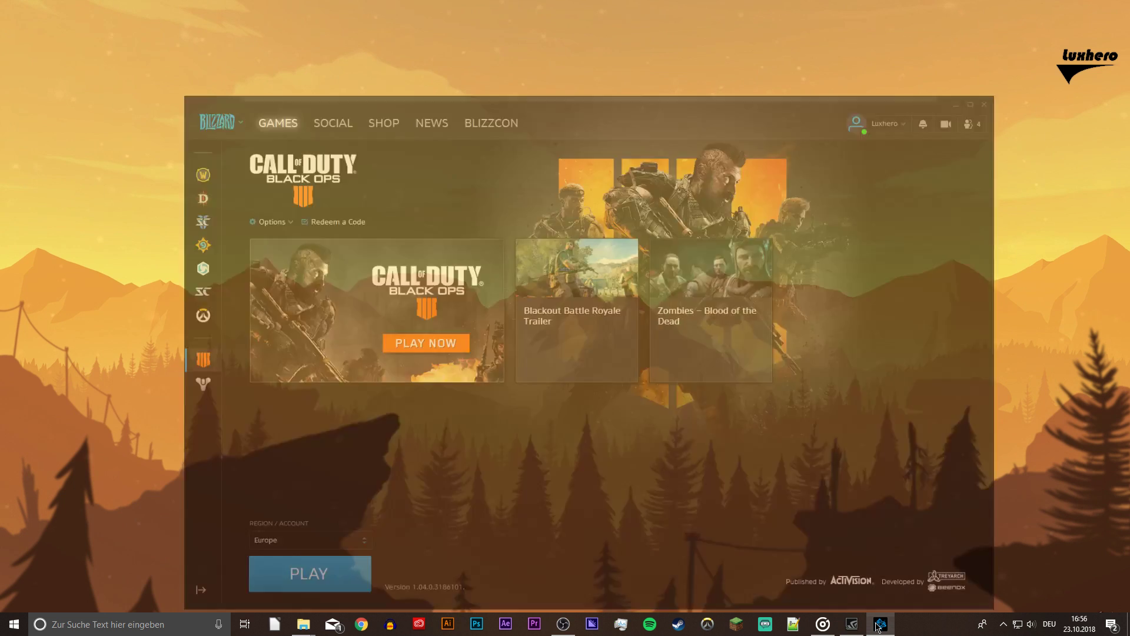